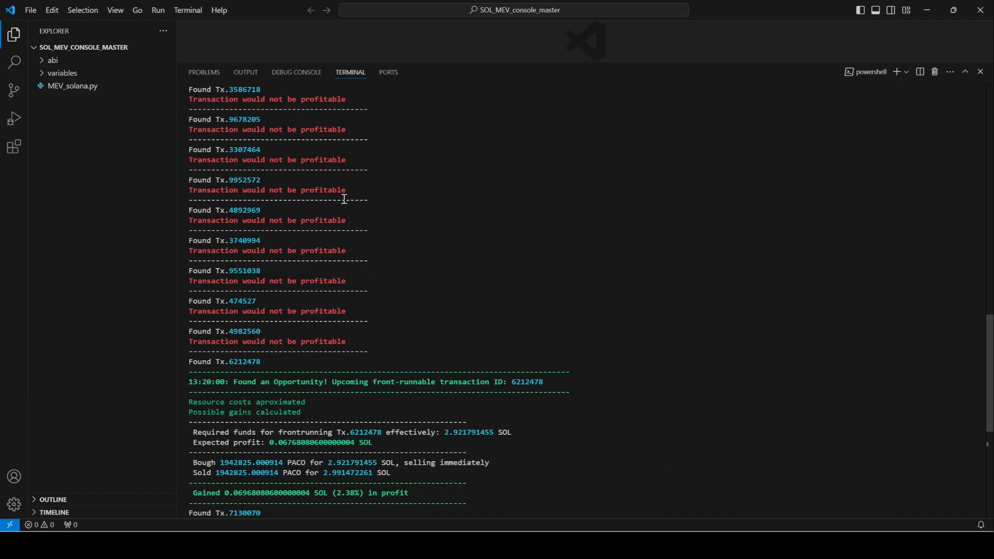
mouse_move(454, 220)
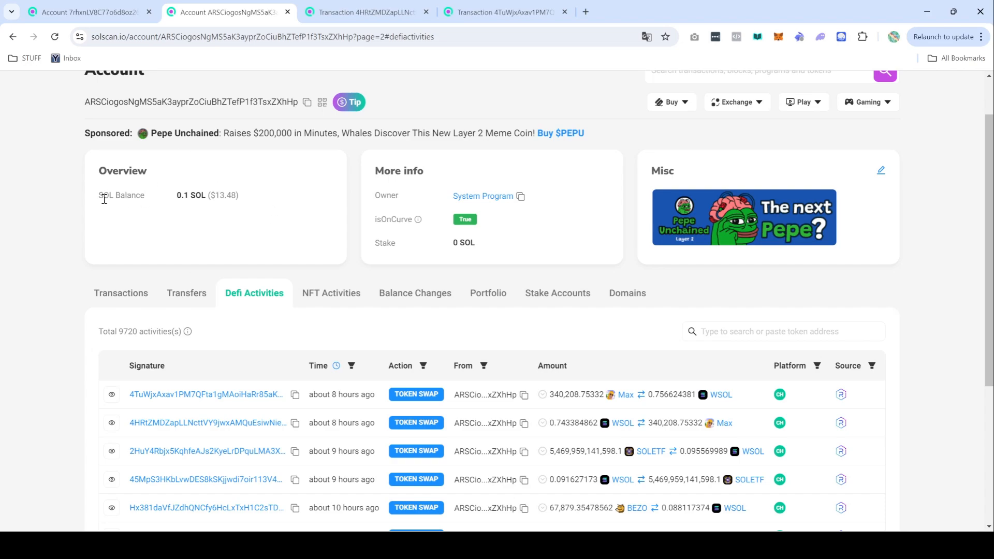
mouse_move(209, 209)
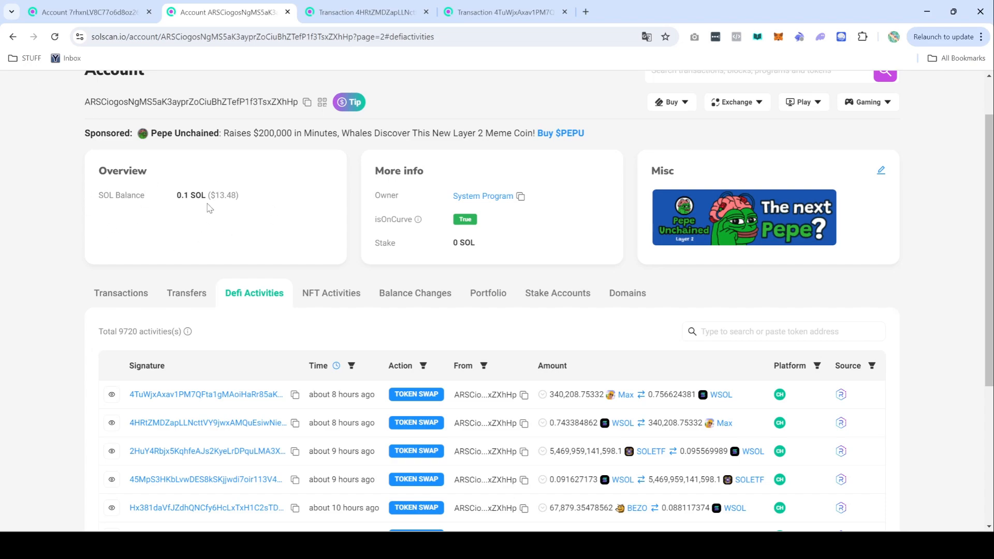
- Page through the Defi Activities swap history from page 2 to page 5 of 100
scroll(down, 3)
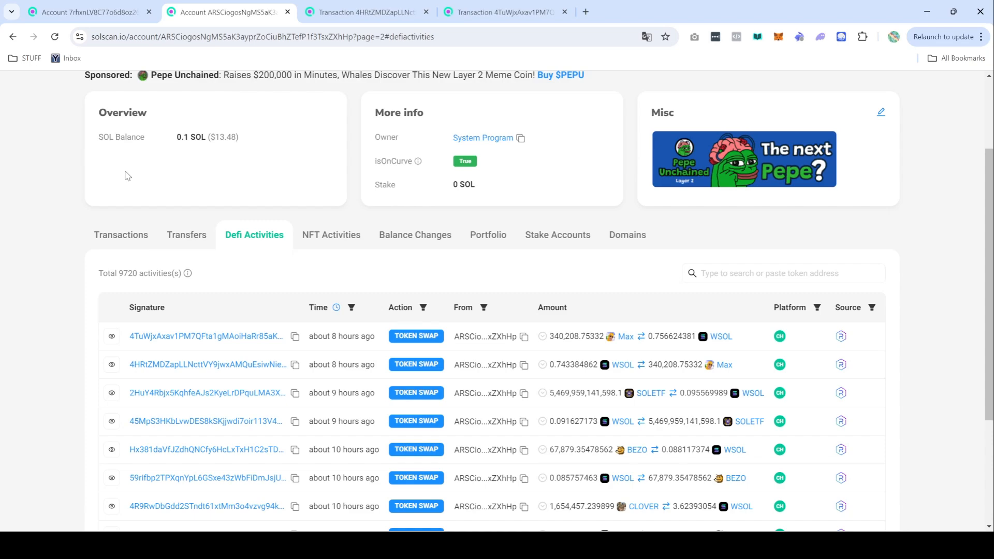
mouse_move(201, 157)
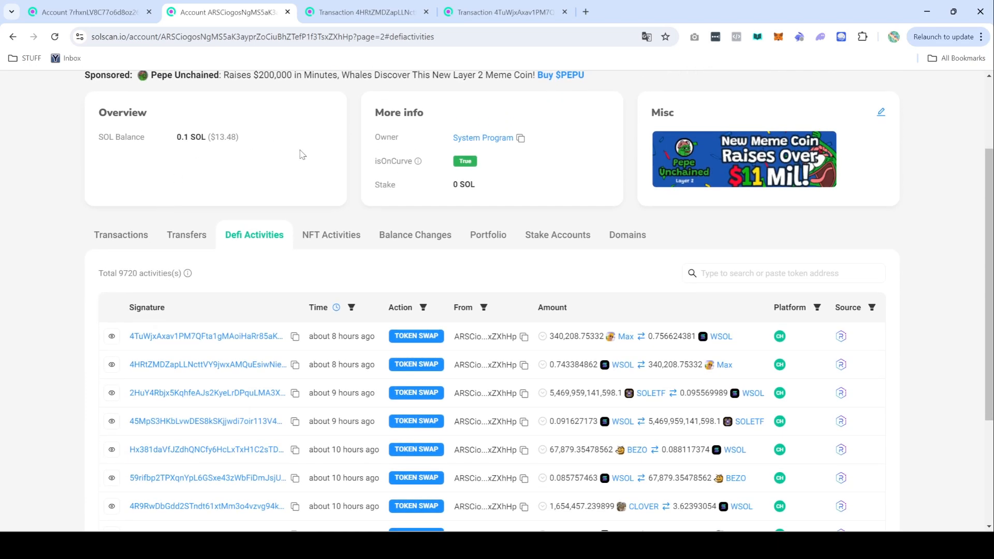
scroll(down, 3)
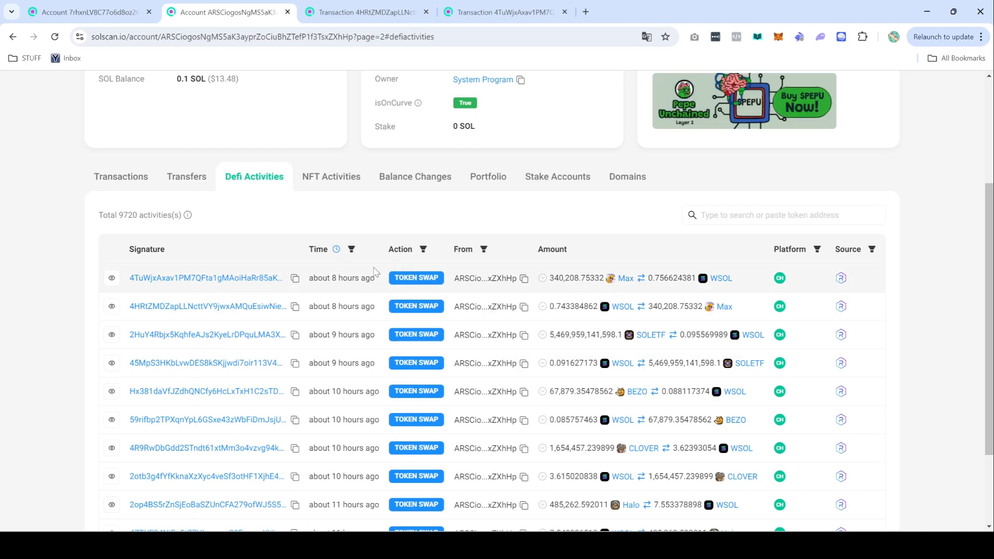
mouse_move(341, 277)
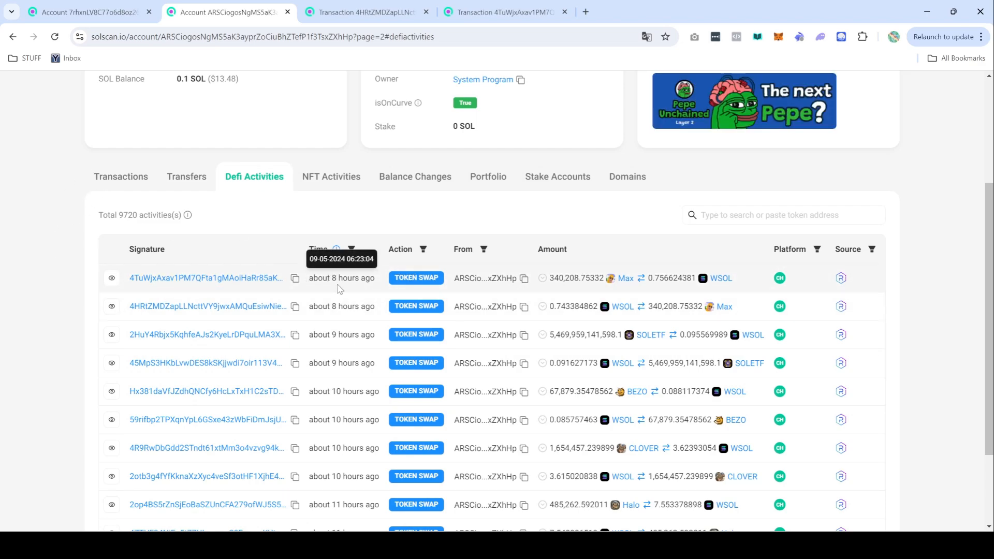
mouse_move(435, 234)
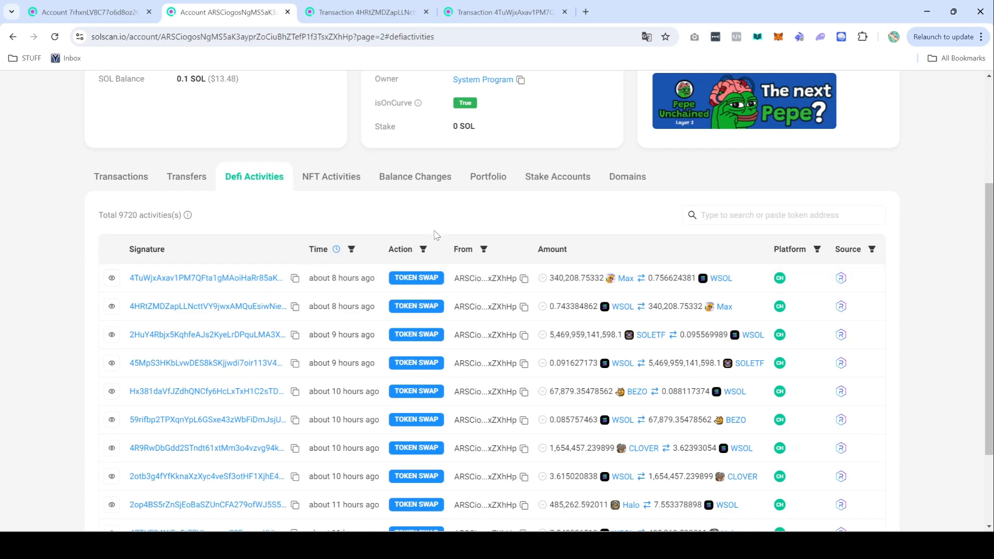
scroll(down, 3)
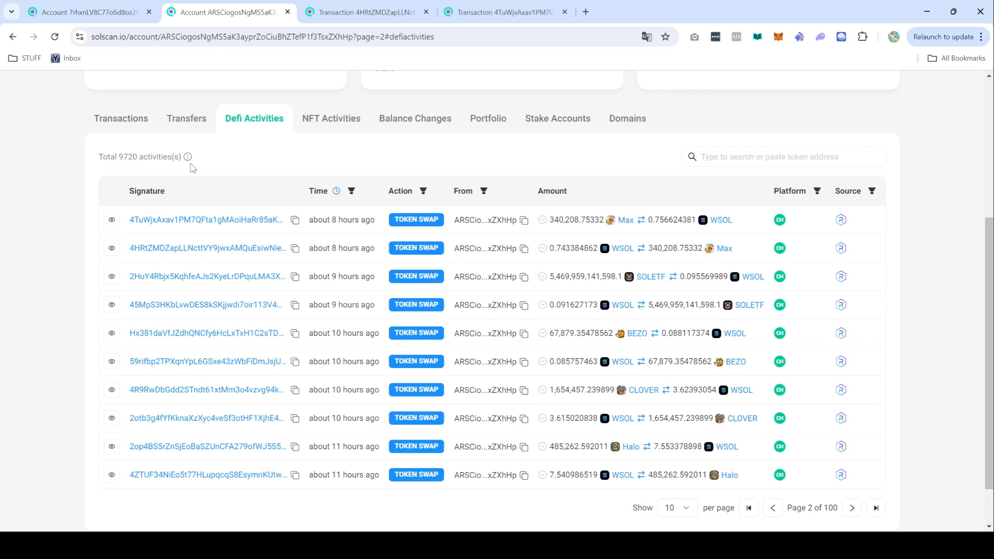
mouse_move(841, 333)
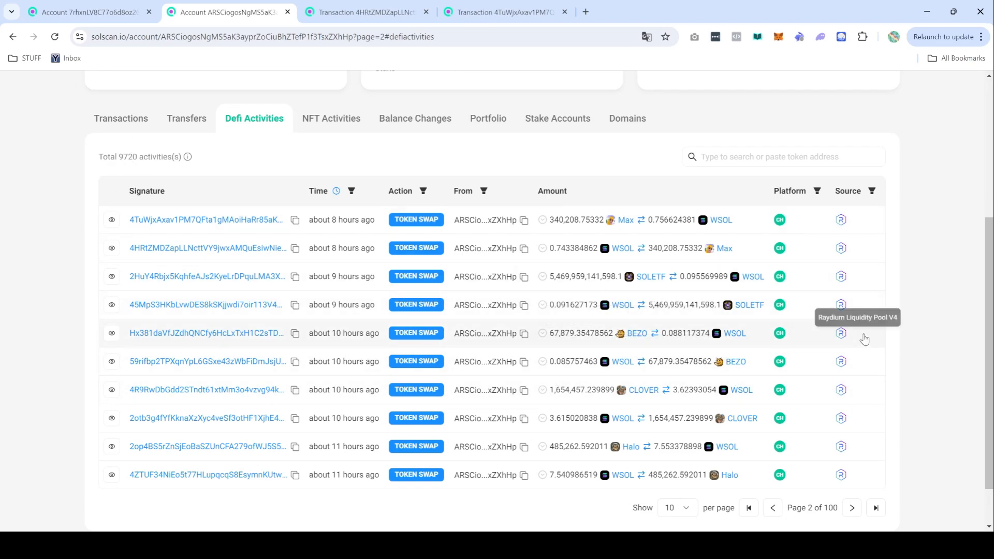
mouse_move(908, 347)
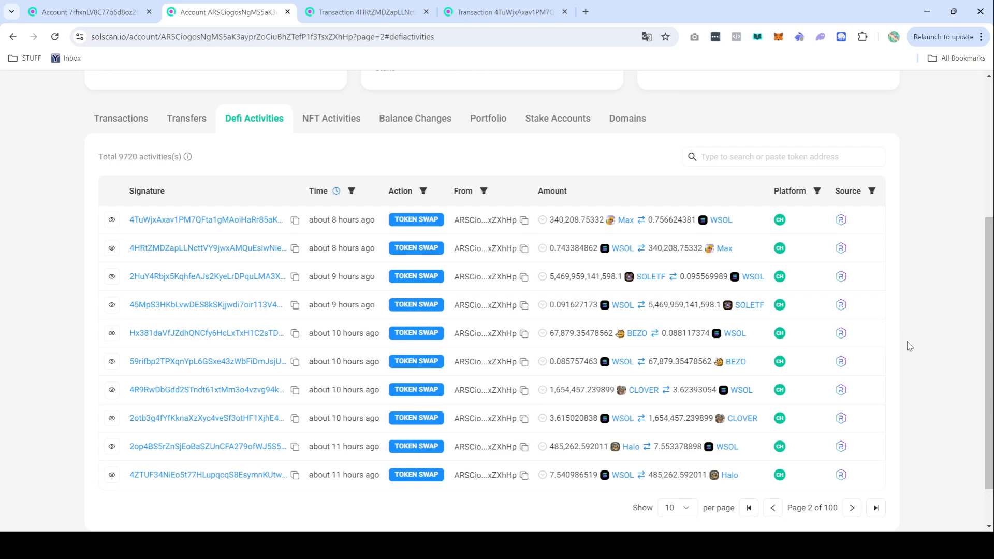
click(851, 507)
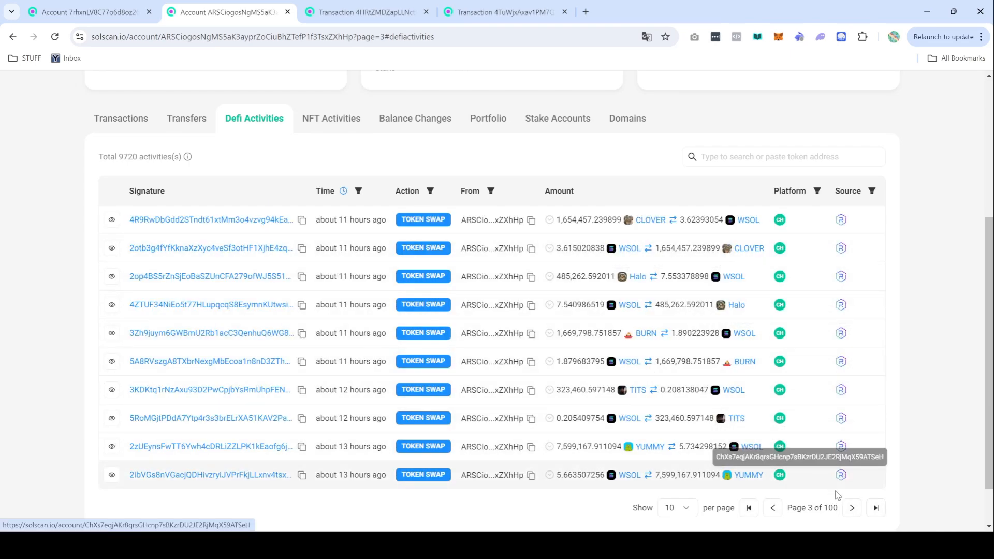
click(852, 510)
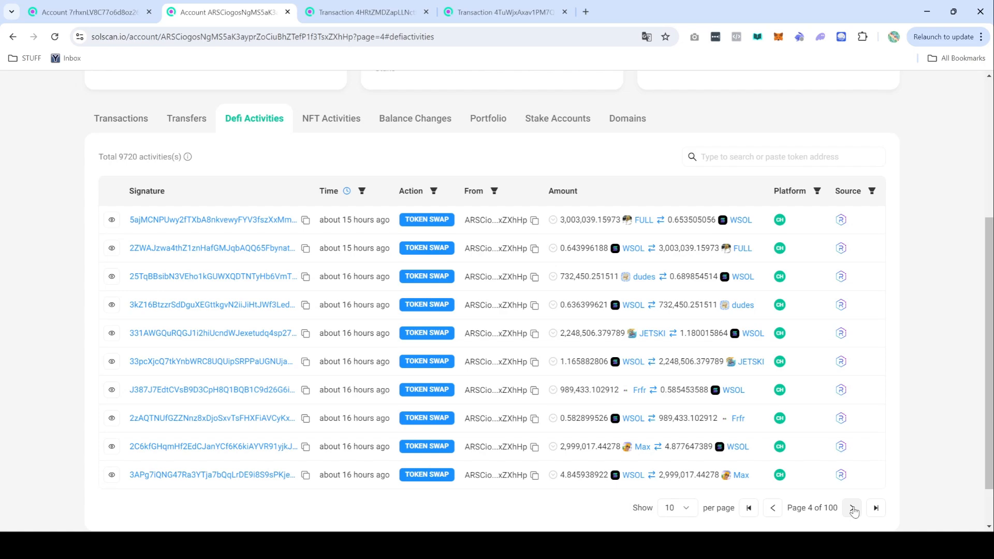
click(853, 510)
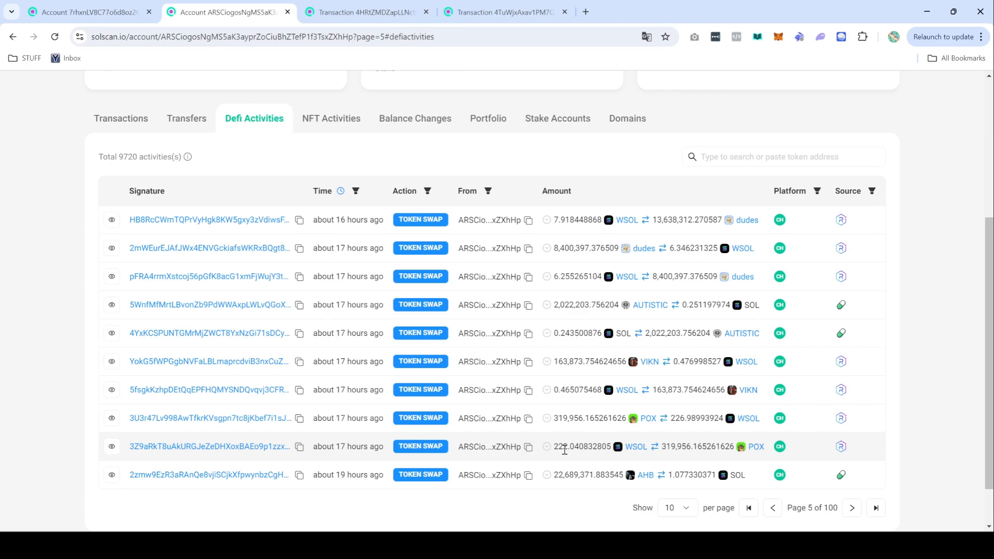
mouse_move(559, 449)
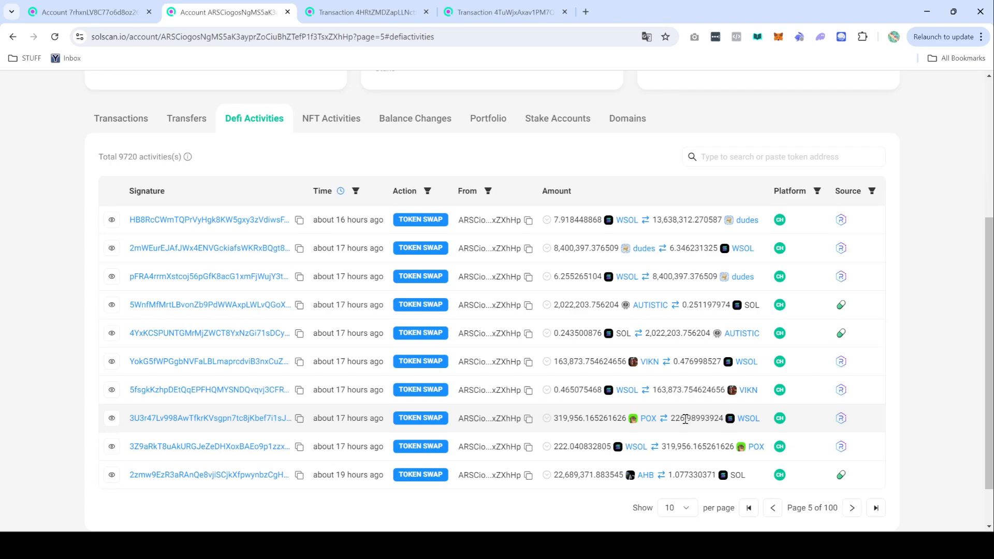
click(740, 508)
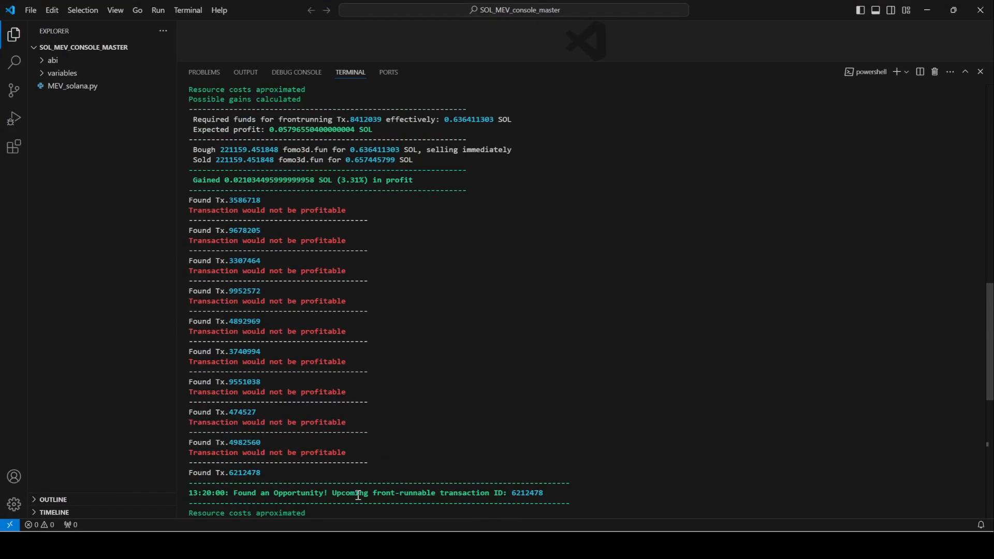
mouse_move(366, 184)
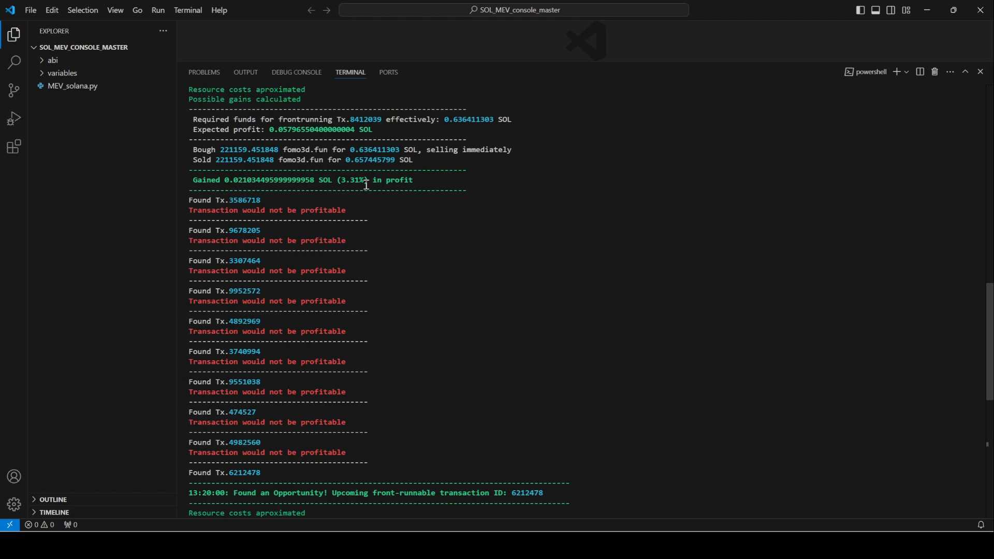
scroll(down, 3)
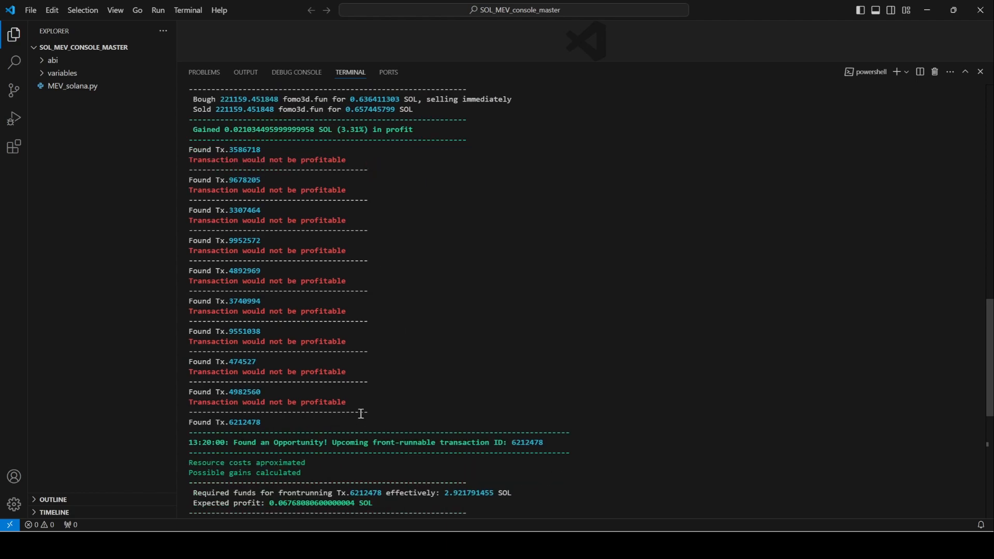
mouse_move(608, 418)
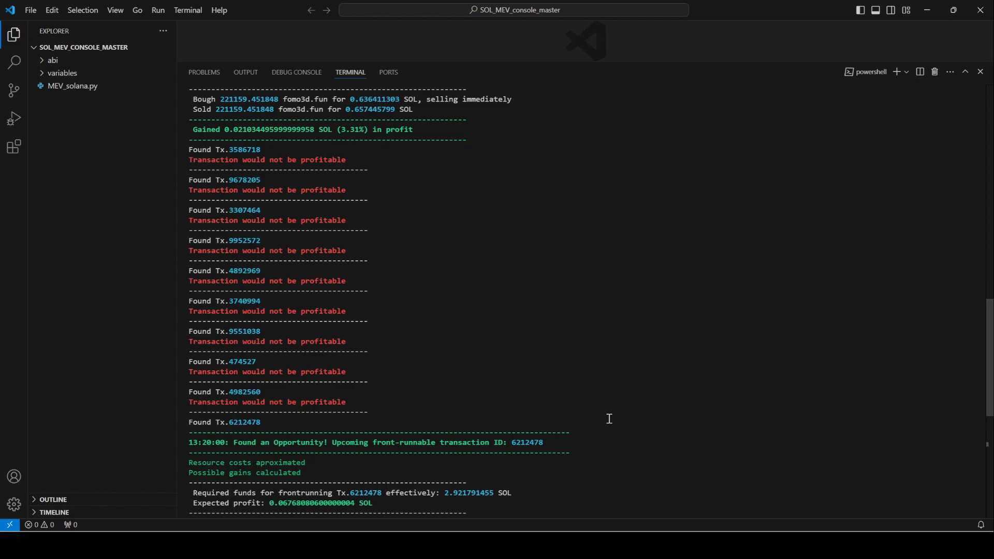
mouse_move(639, 507)
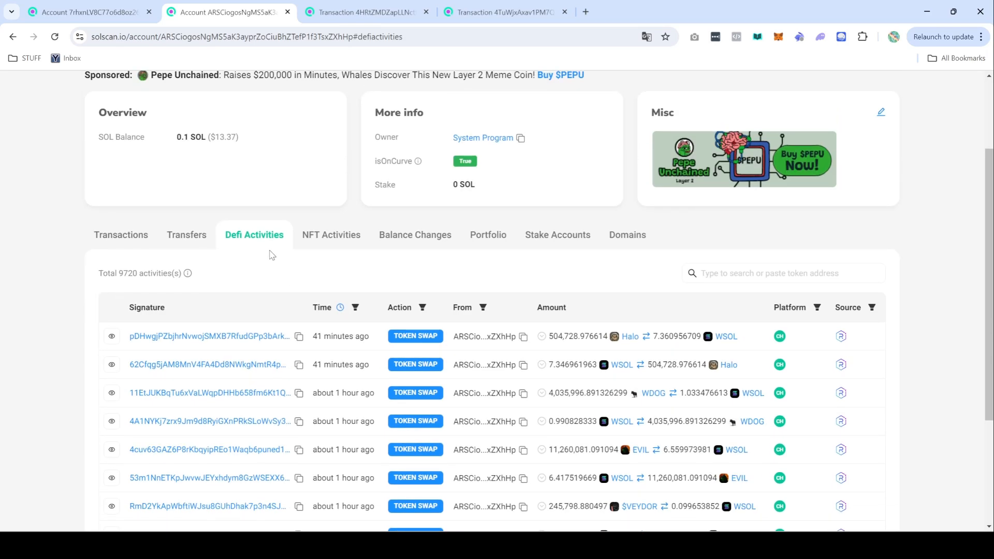
- Scroll down to the bot wallet's Defi Activities table, back on page 1 of 100
scroll(down, 3)
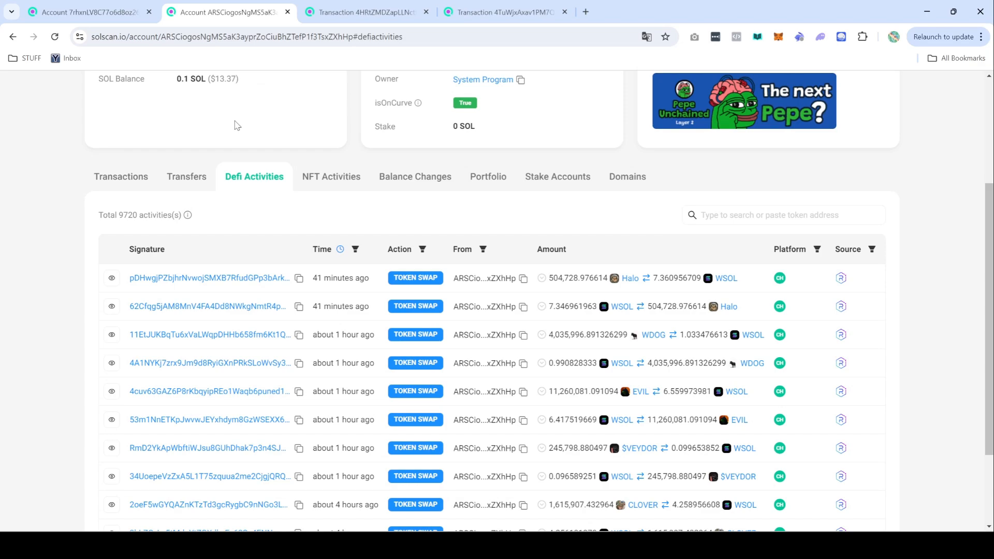
scroll(down, 3)
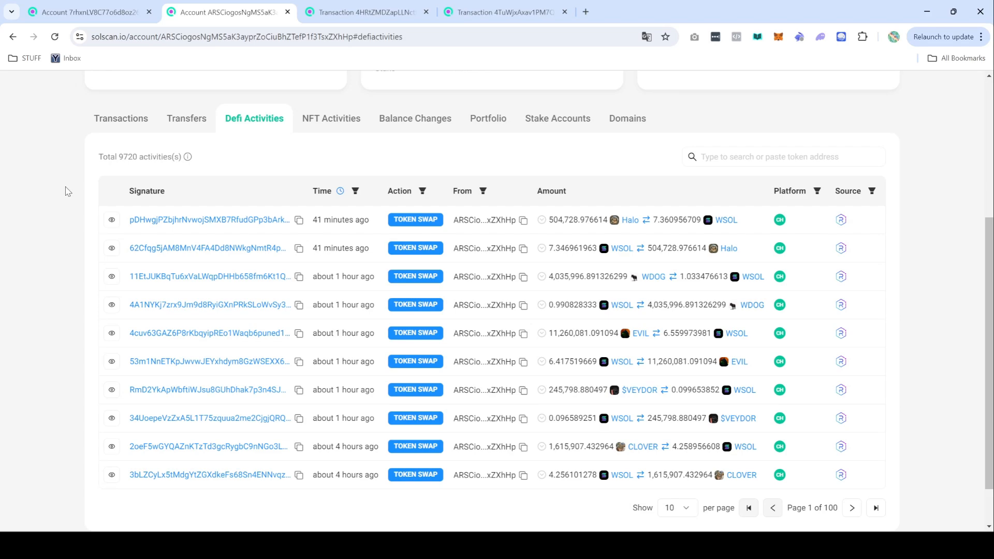
mouse_move(88, 185)
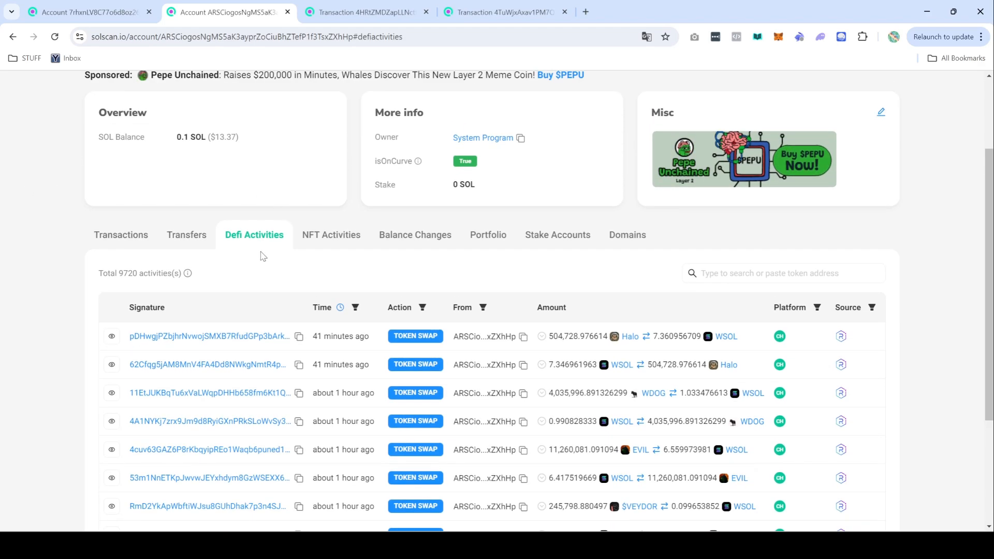
scroll(down, 3)
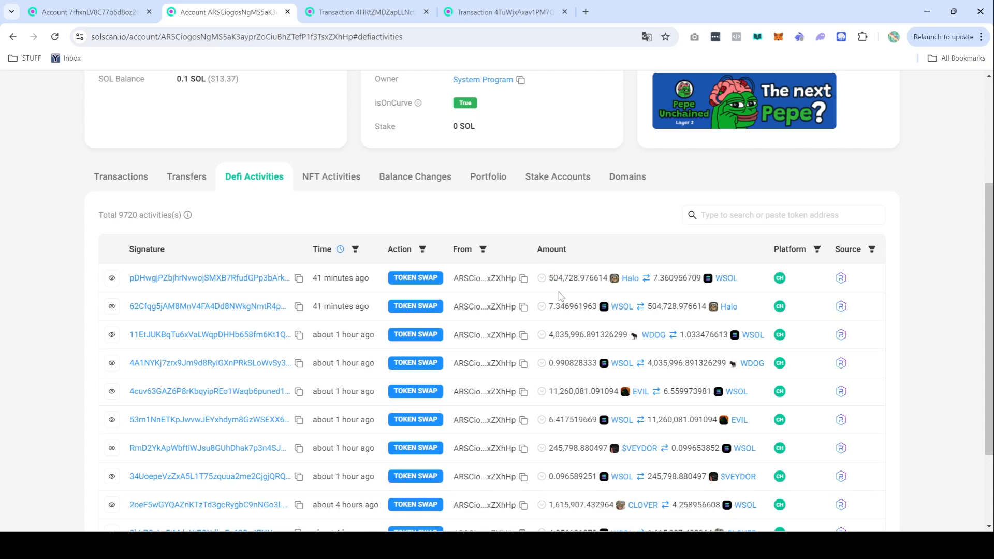
mouse_move(525, 256)
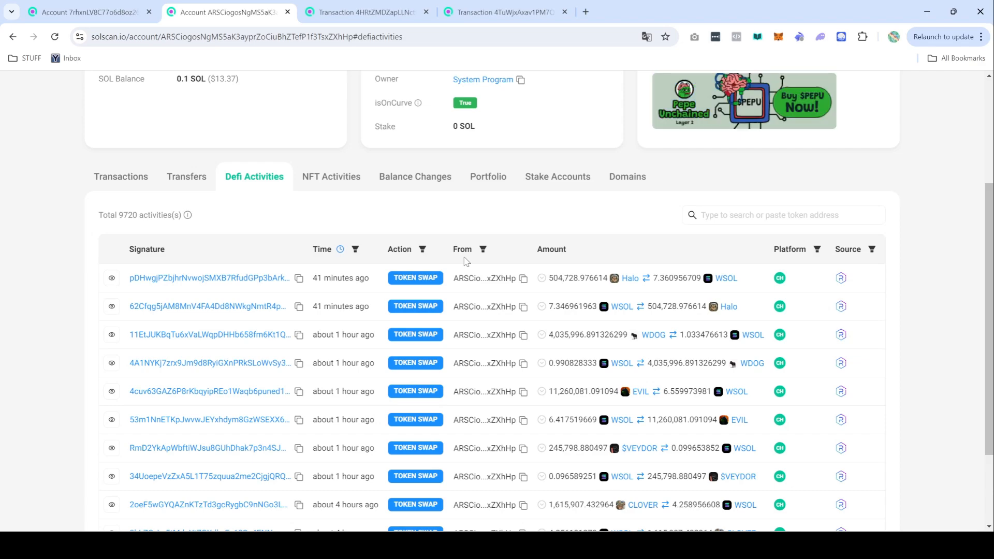
mouse_move(36, 254)
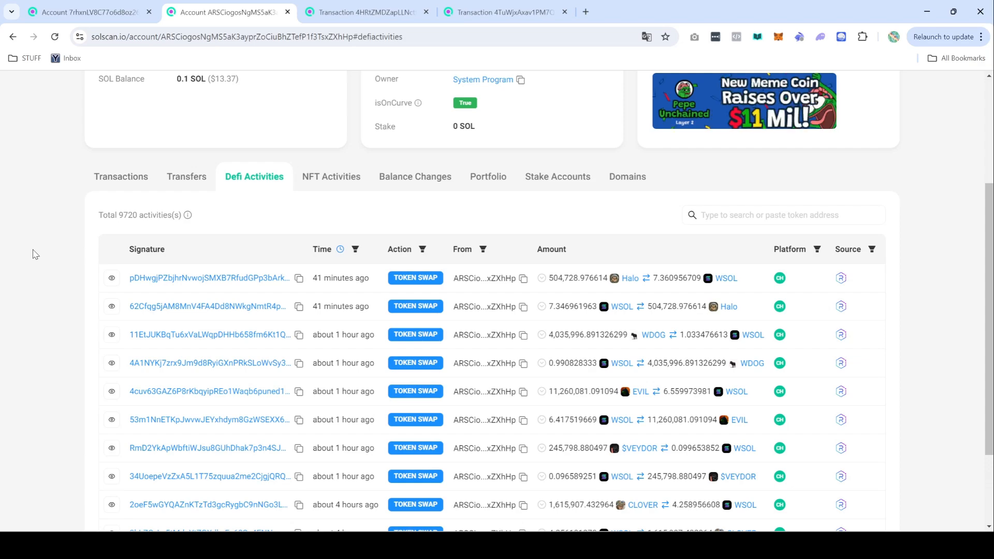
mouse_move(56, 260)
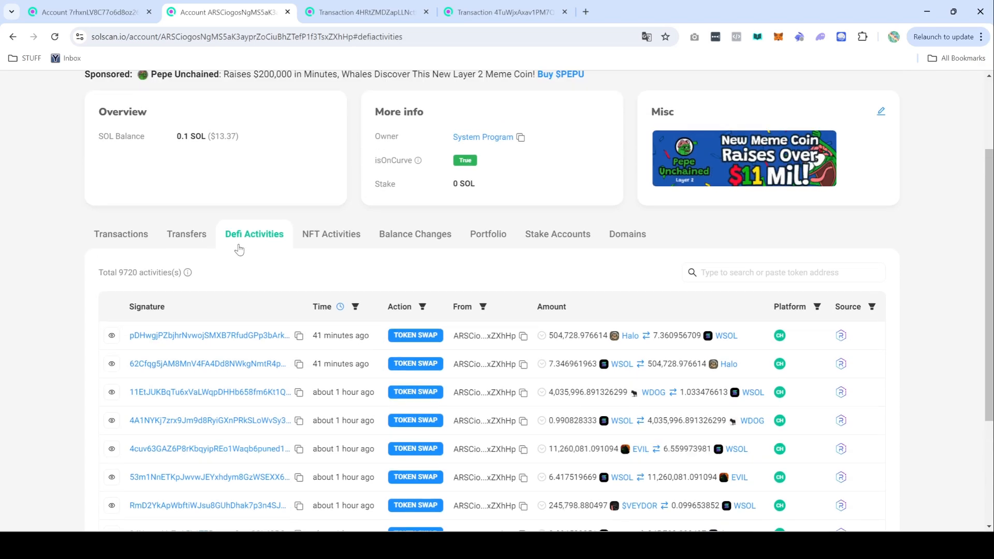
scroll(down, 3)
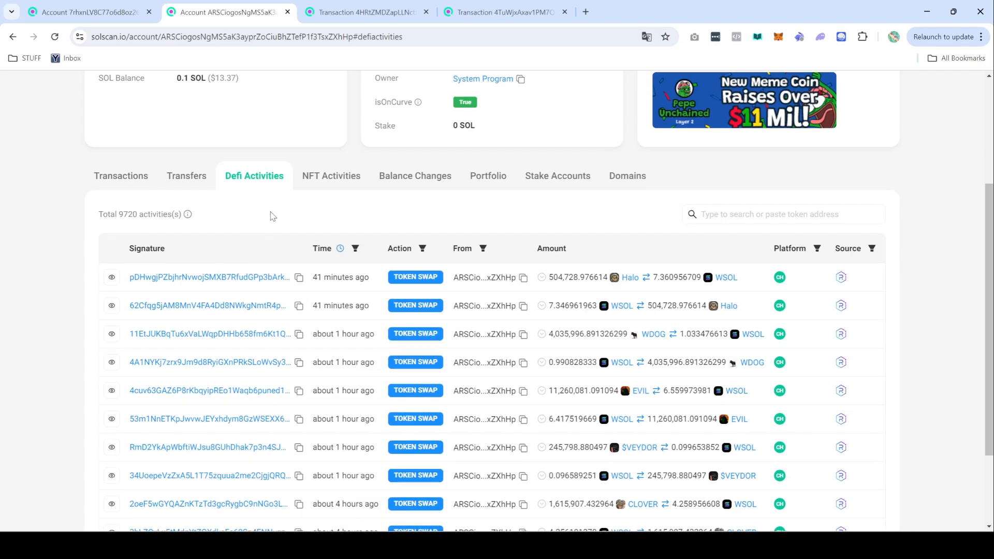
scroll(down, 3)
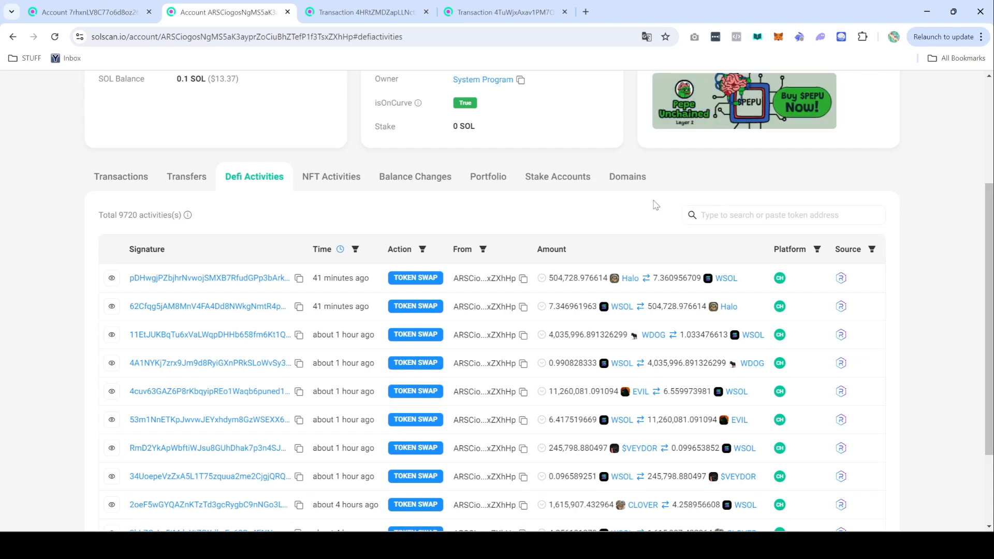
mouse_move(646, 205)
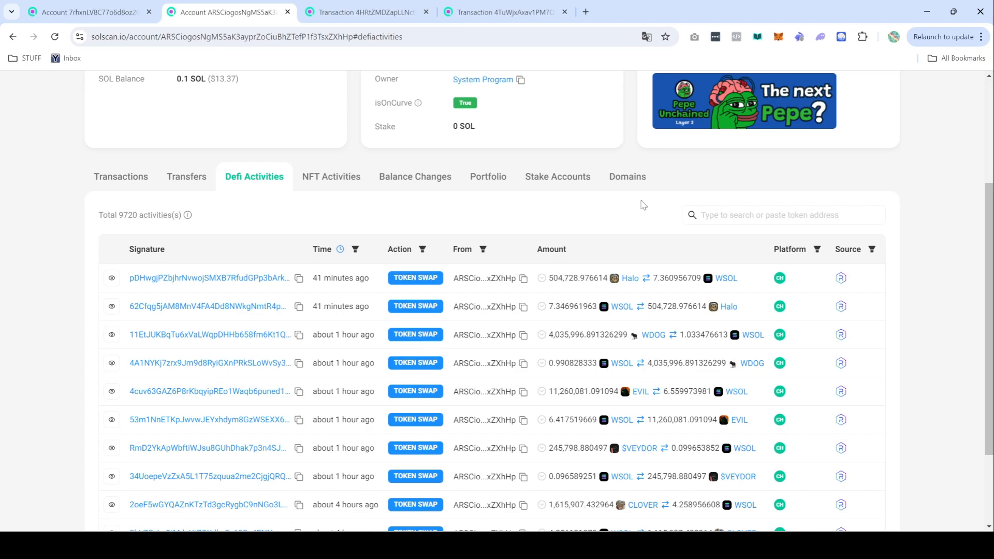